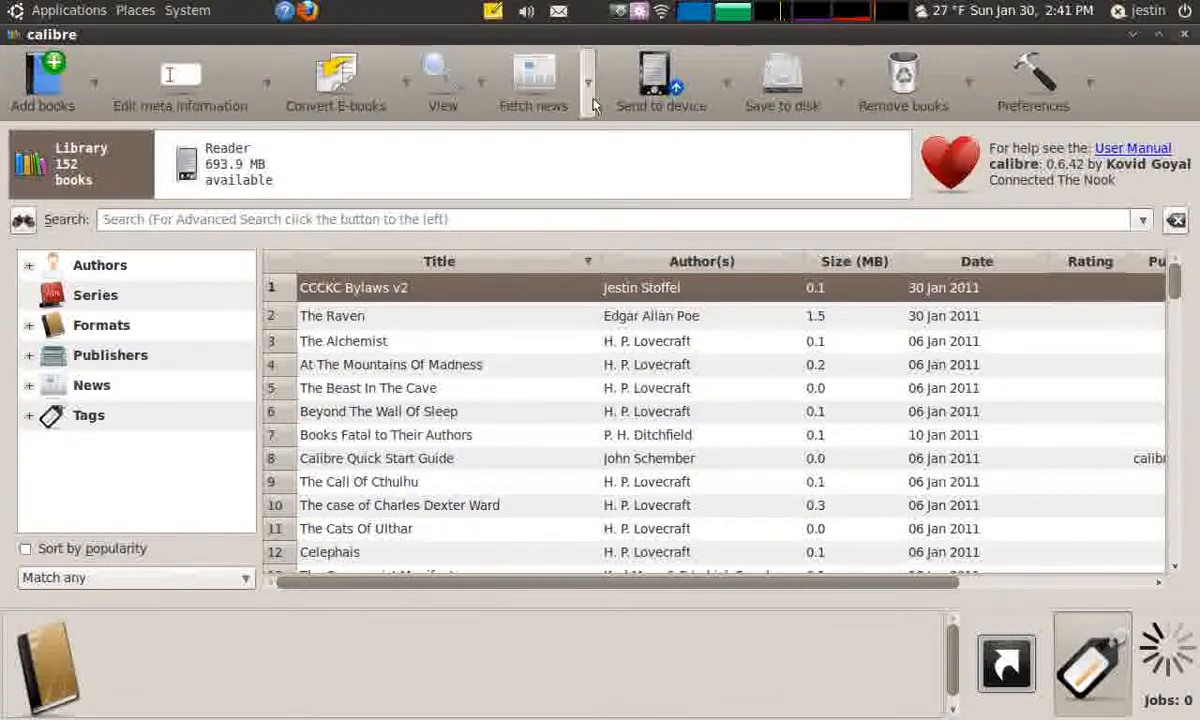
mouse_move(588, 96)
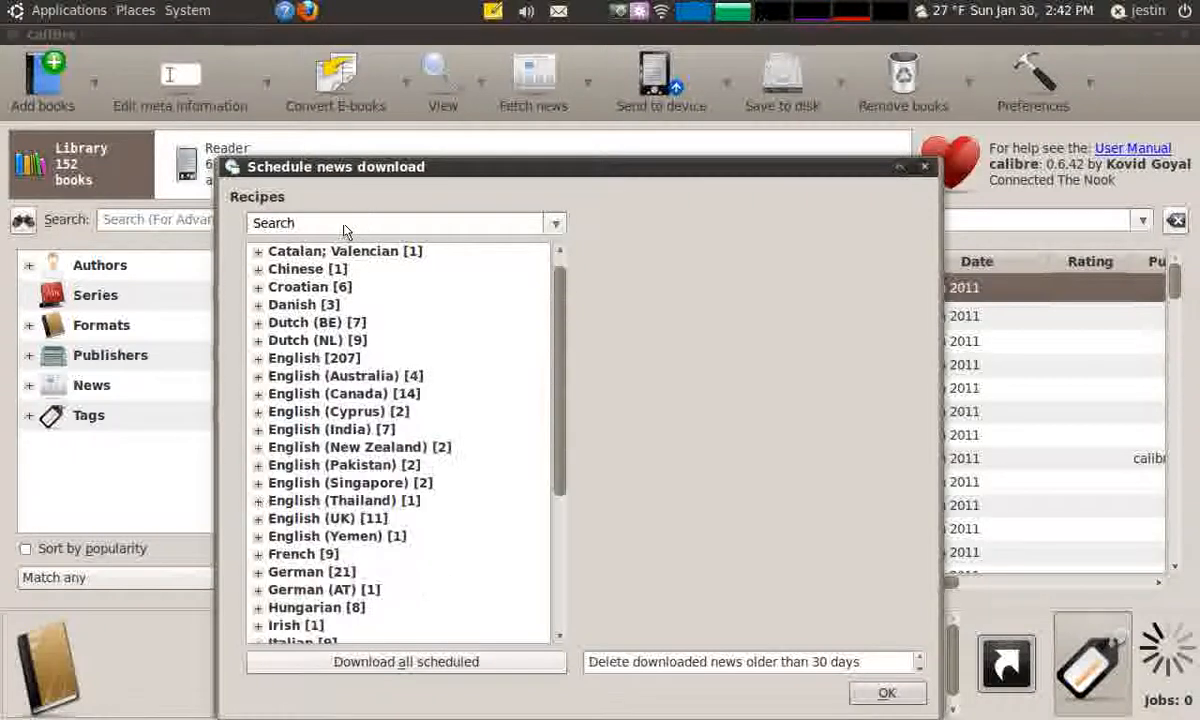
Filter the news recipes to 'New York Times' and select the Top Stories recipe.
type("New York Times")
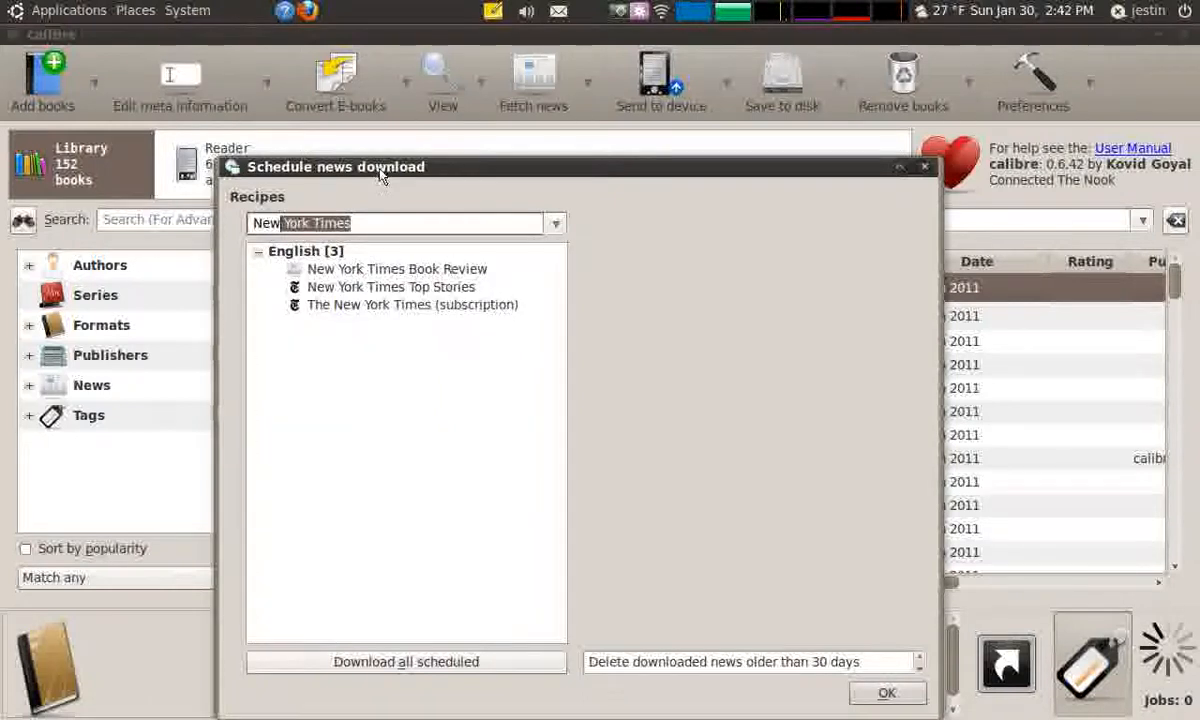
left_click(390, 286)
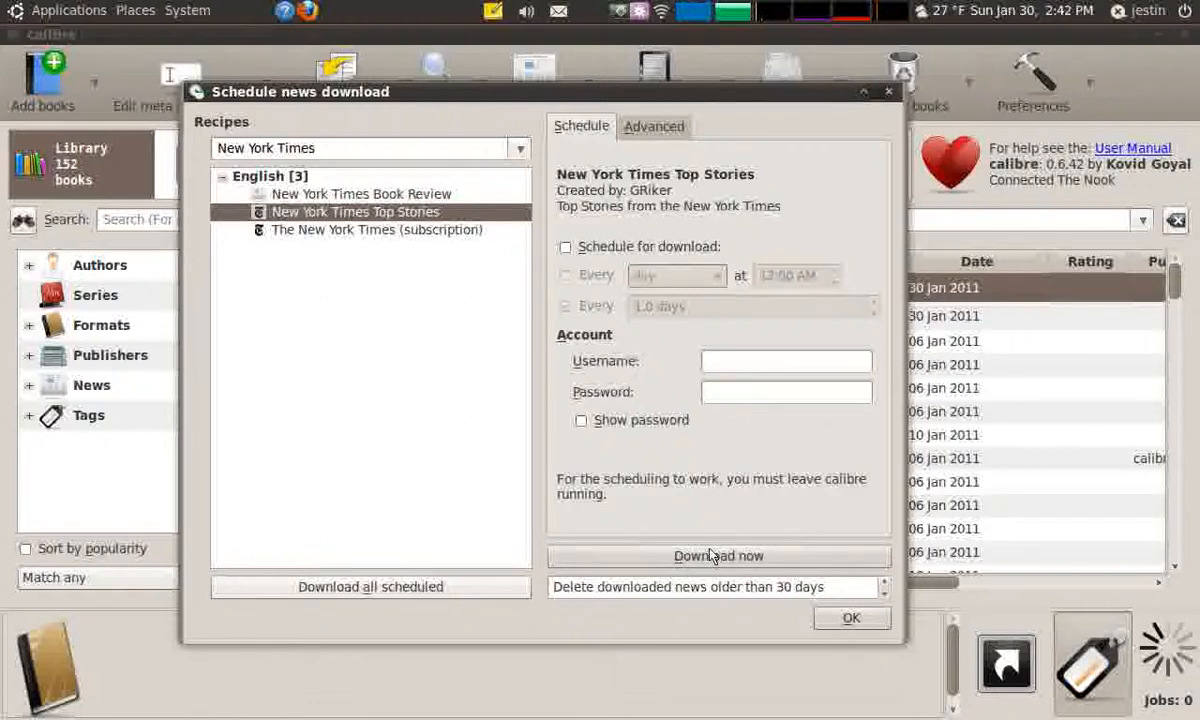
Start the New York Times Top Stories fetch immediately with Download now.
left_click(718, 556)
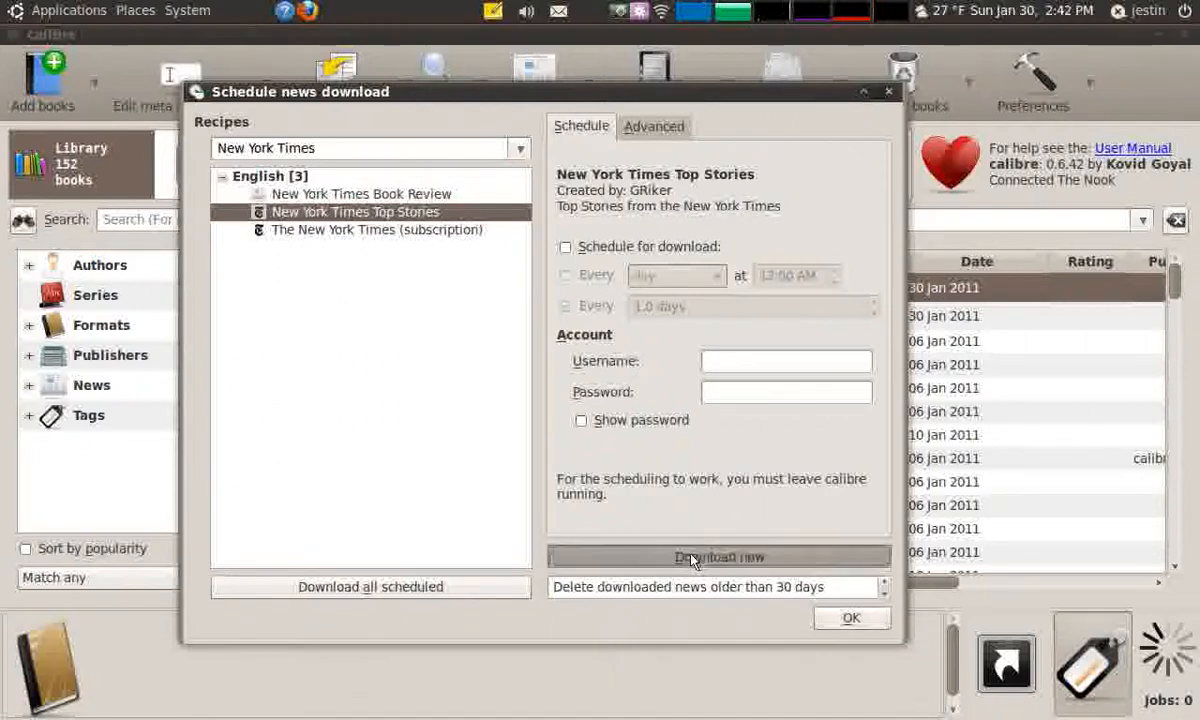
left_click(718, 556)
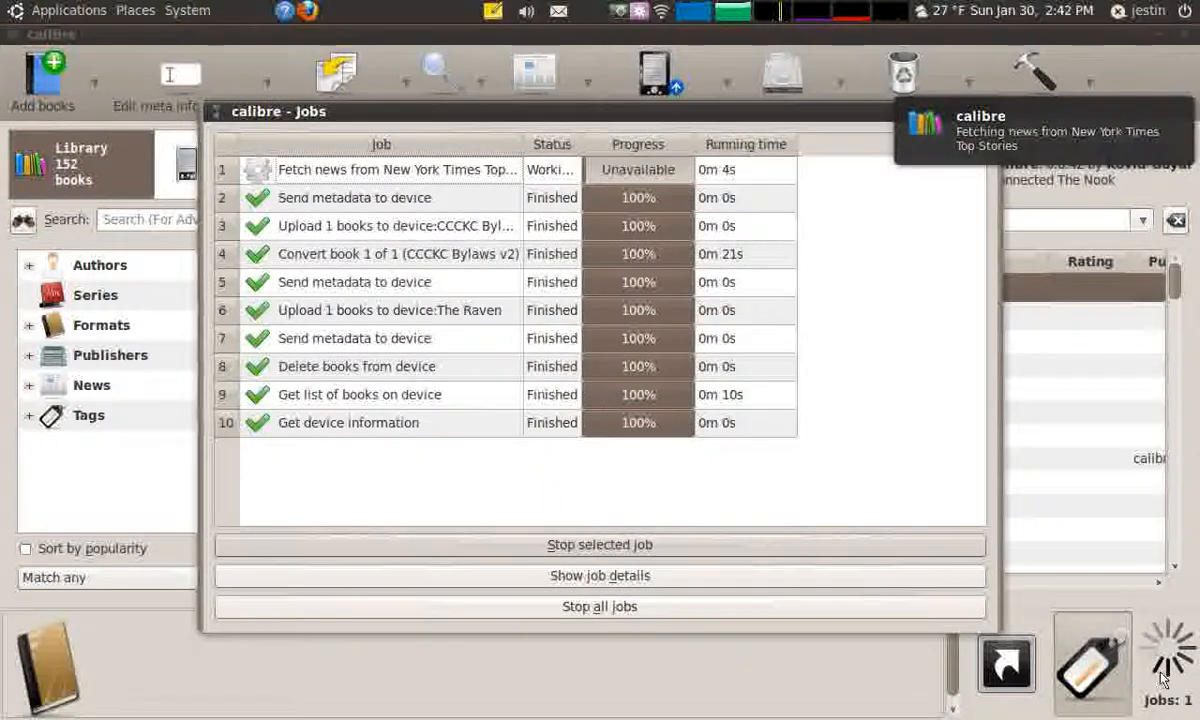
Watch the Top Stories fetch reach 1% in the Jobs list, then return to the library.
left_click_drag(280, 112, 146, 74)
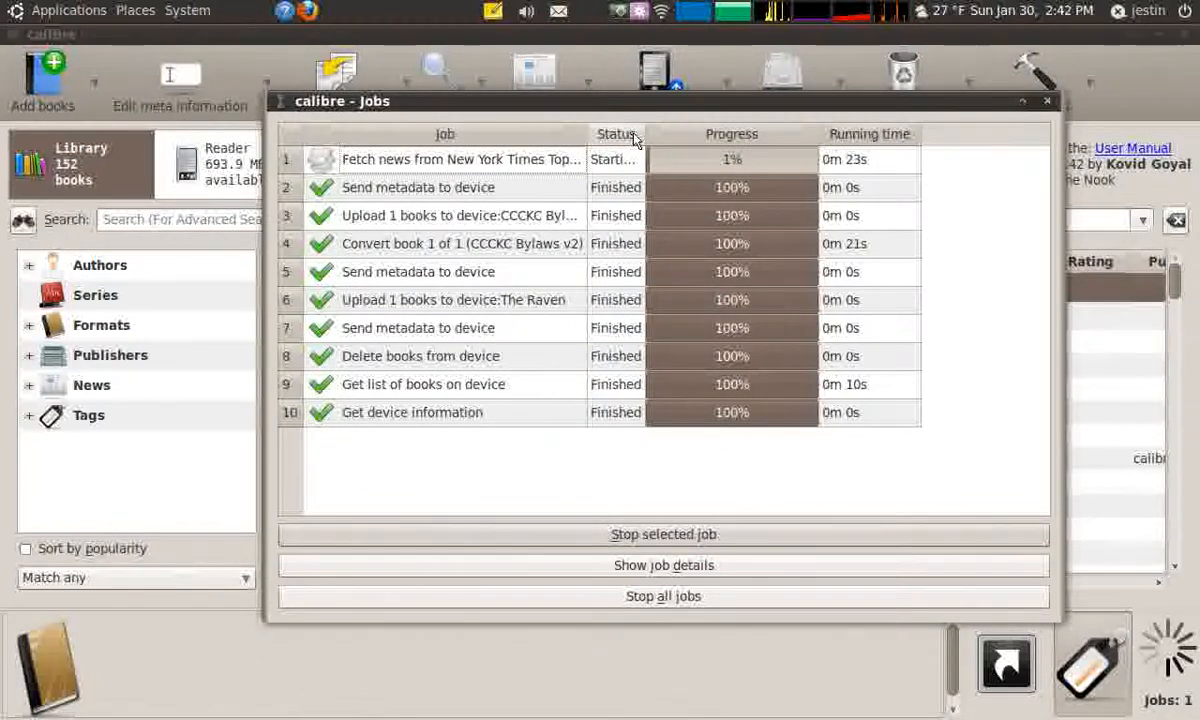
left_click(1048, 100)
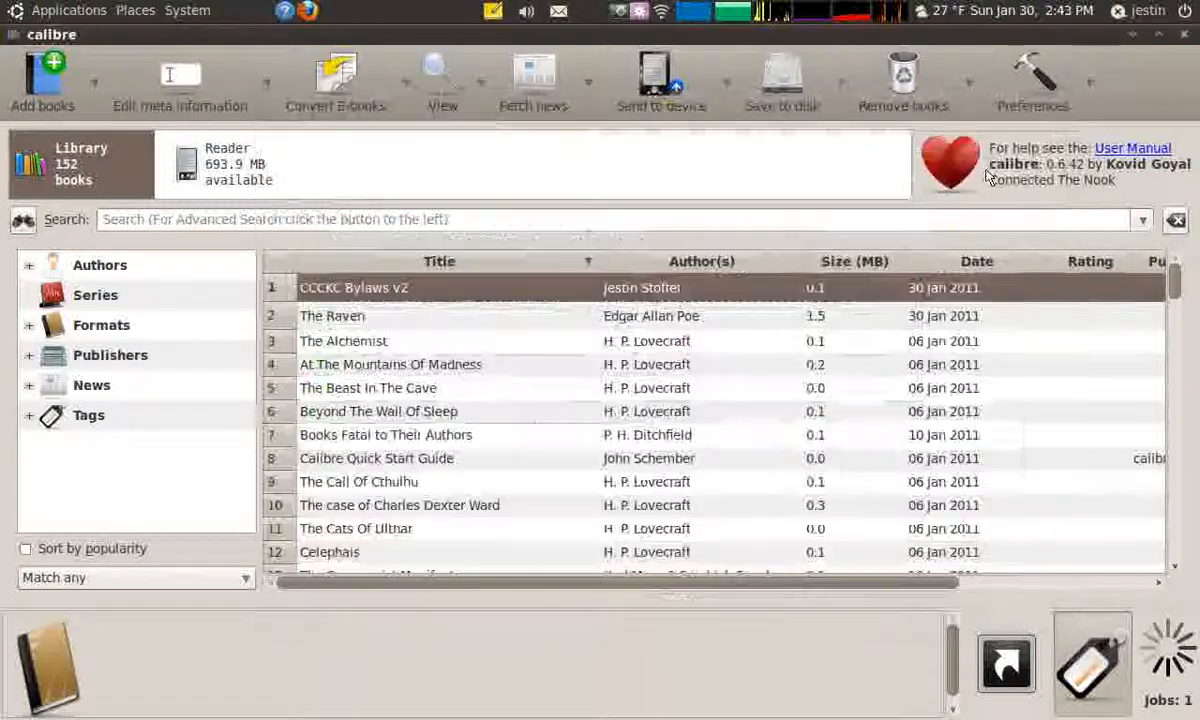